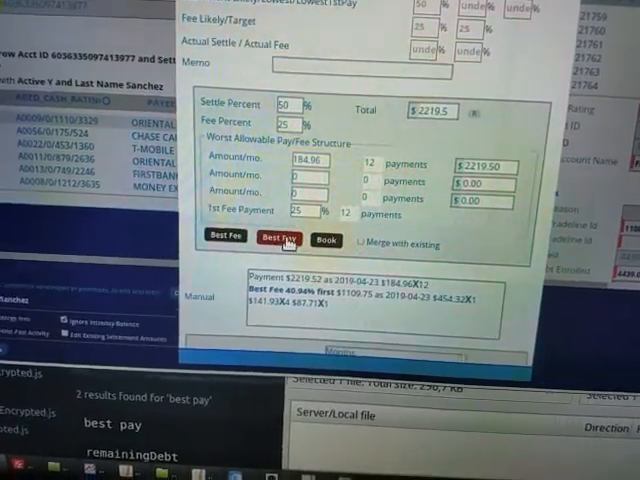
- Run Best Fee so the first fee auto-corrects to 40.94%
left_click(272, 237)
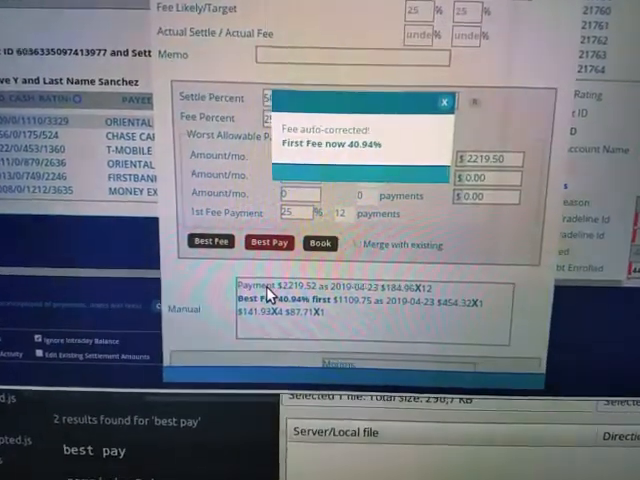
- Close the 40.94% fee notice and run Best Pay, reducing the schedule to 6 payments
left_click(271, 241)
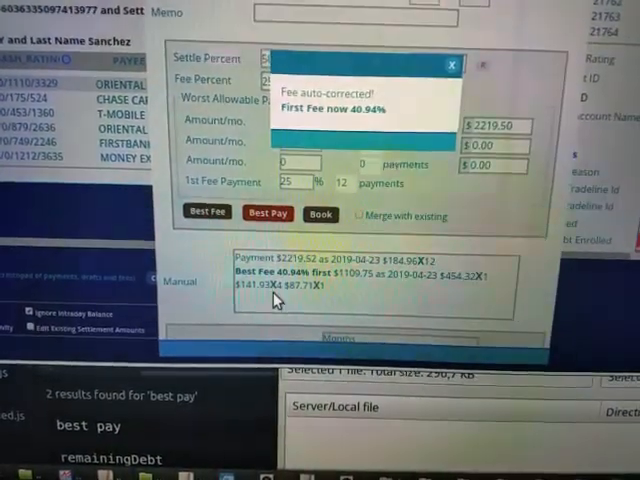
left_click(452, 64)
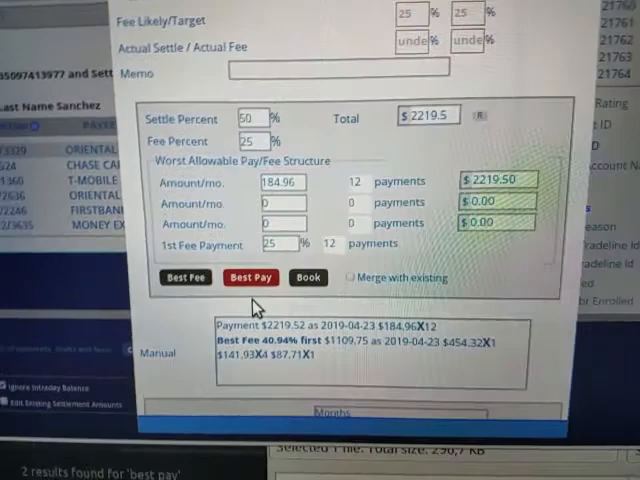
left_click(251, 277)
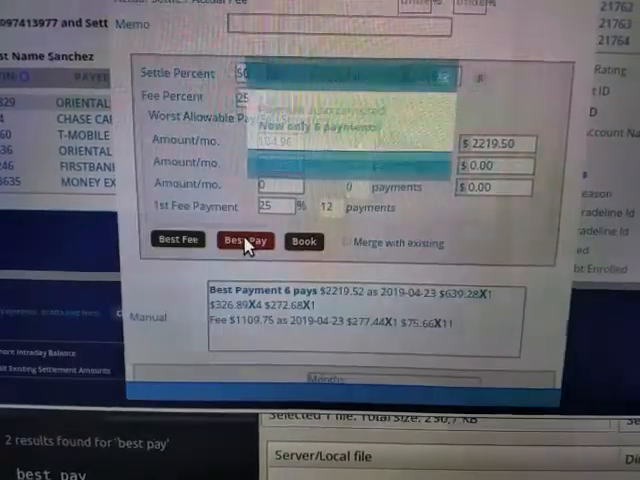